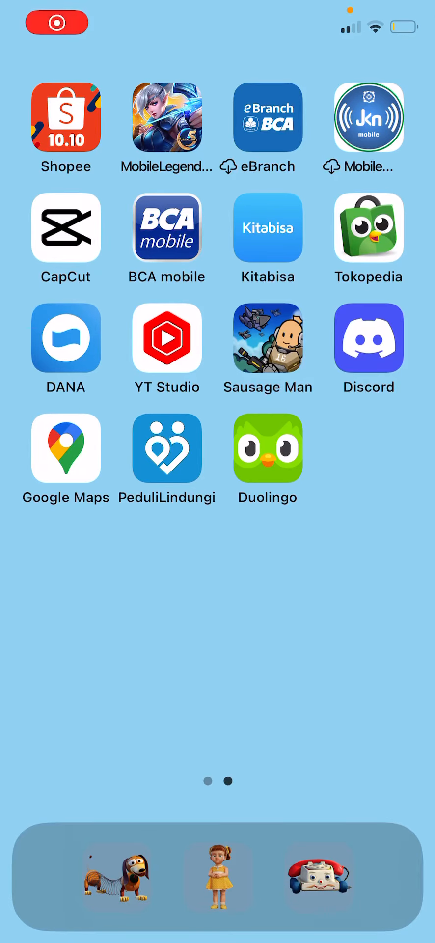
Step: Swipe down on the Home Screen to open Spotlight Search with Siri Suggestions
click(57, 23)
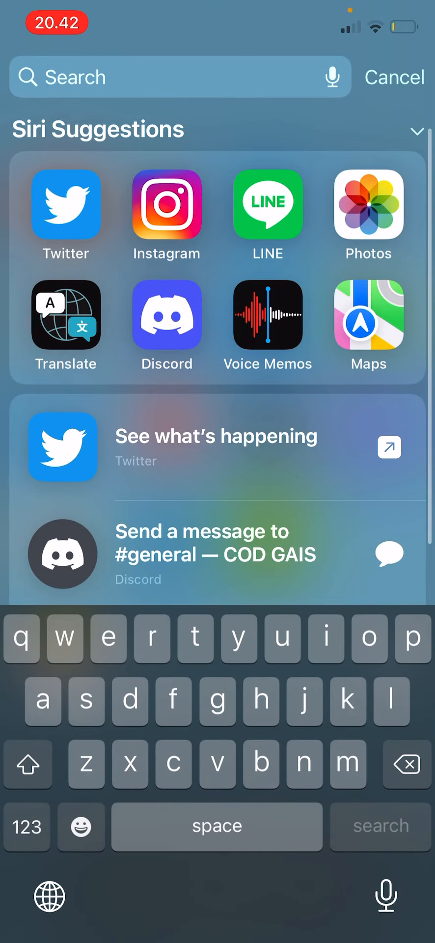
Step: Search Spotlight for 'taylor swift', correcting the typo along the way
text(tayllor swiff)
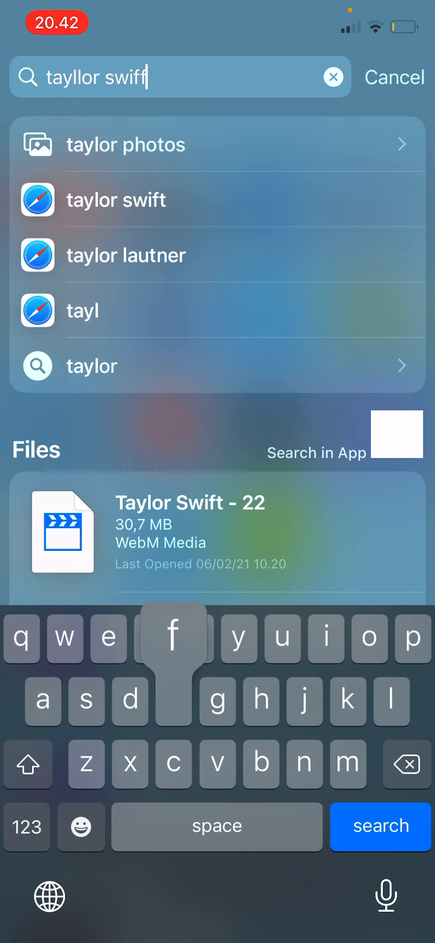
key(backspace)
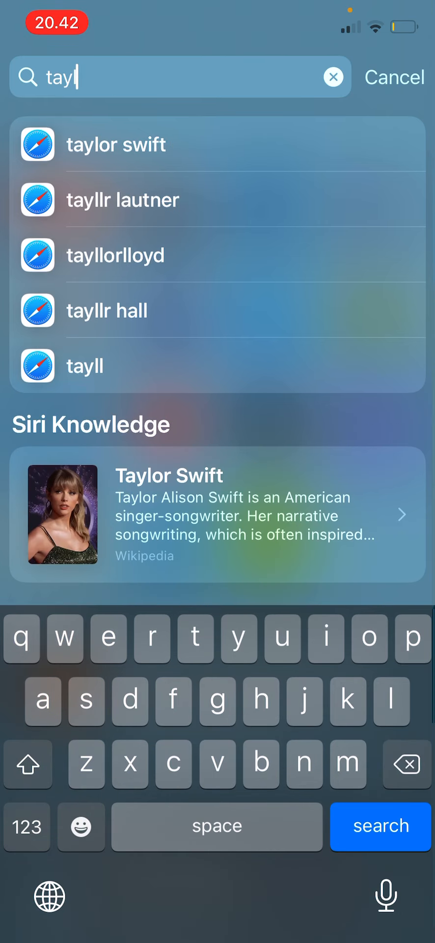
text(or swift)
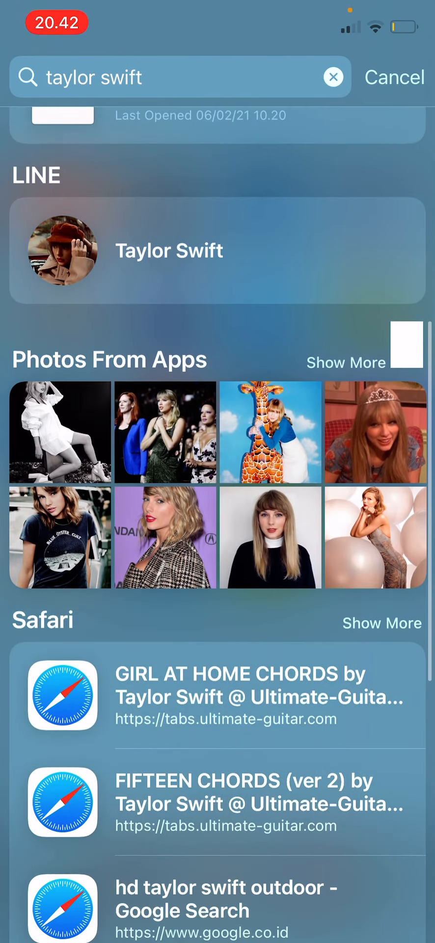
Step: Browse the Taylor Swift results, then clear the query back to Siri Suggestions
scroll(up, 3)
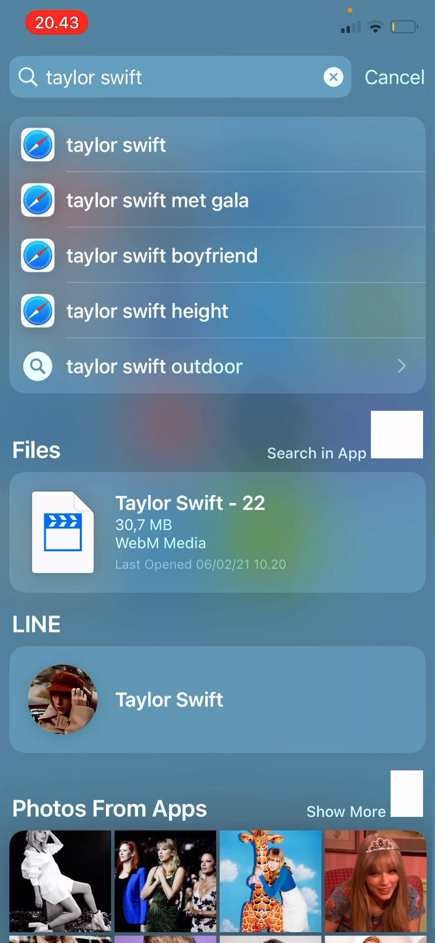
click(333, 78)
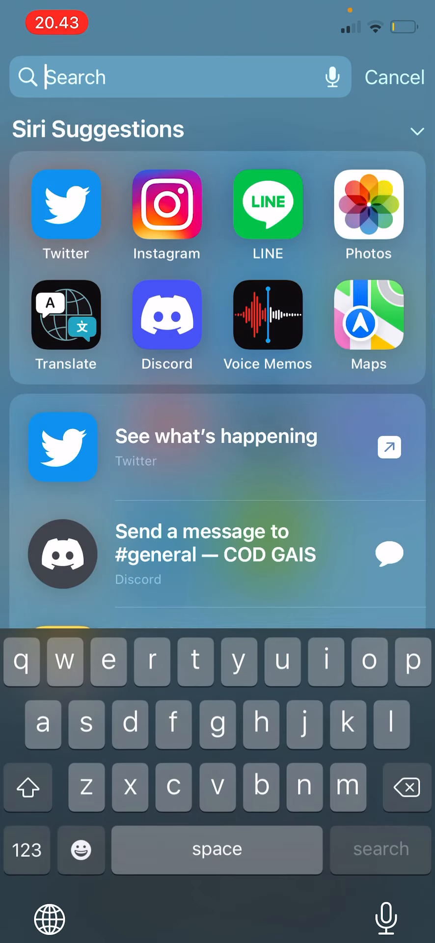
Step: Search for 'cooking mama' via the suggestion to show Cooking Mama: Let's cook!
text(cooking)
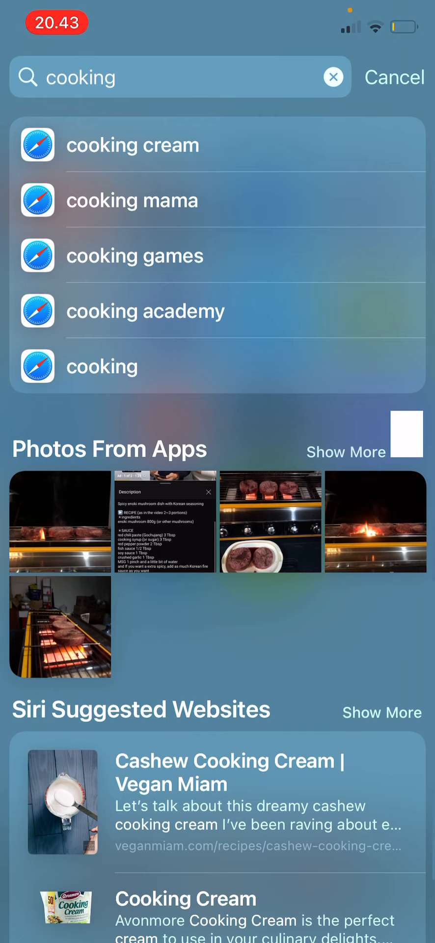
click(180, 77)
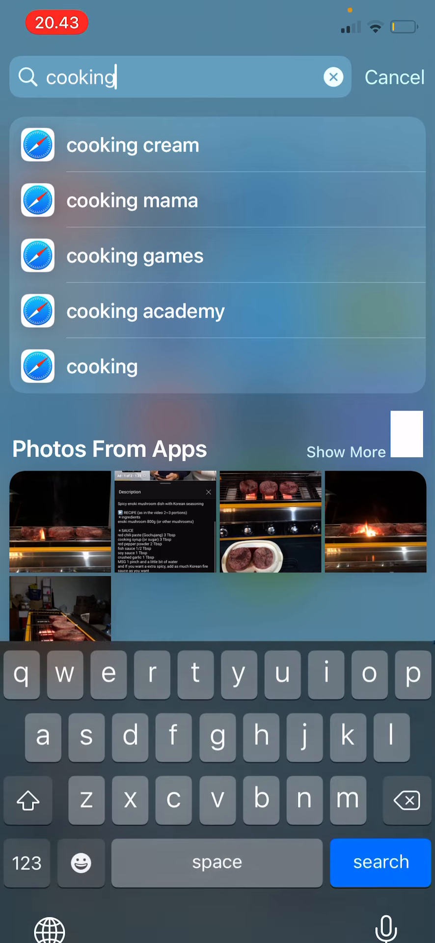
click(132, 201)
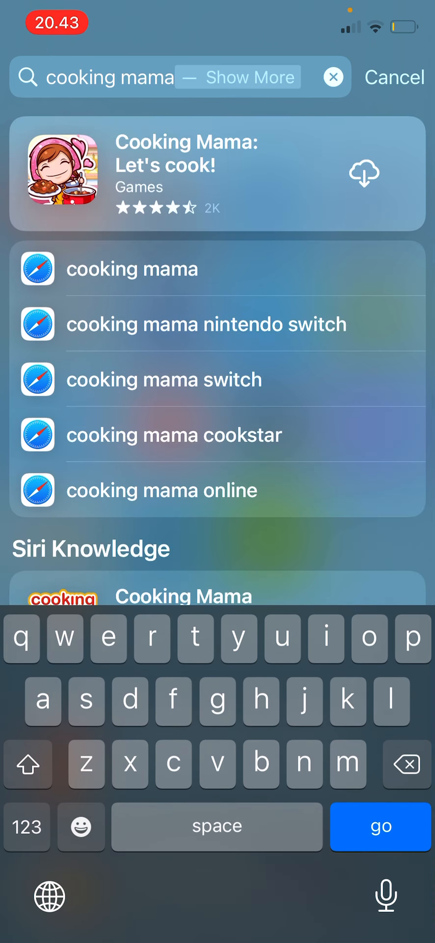